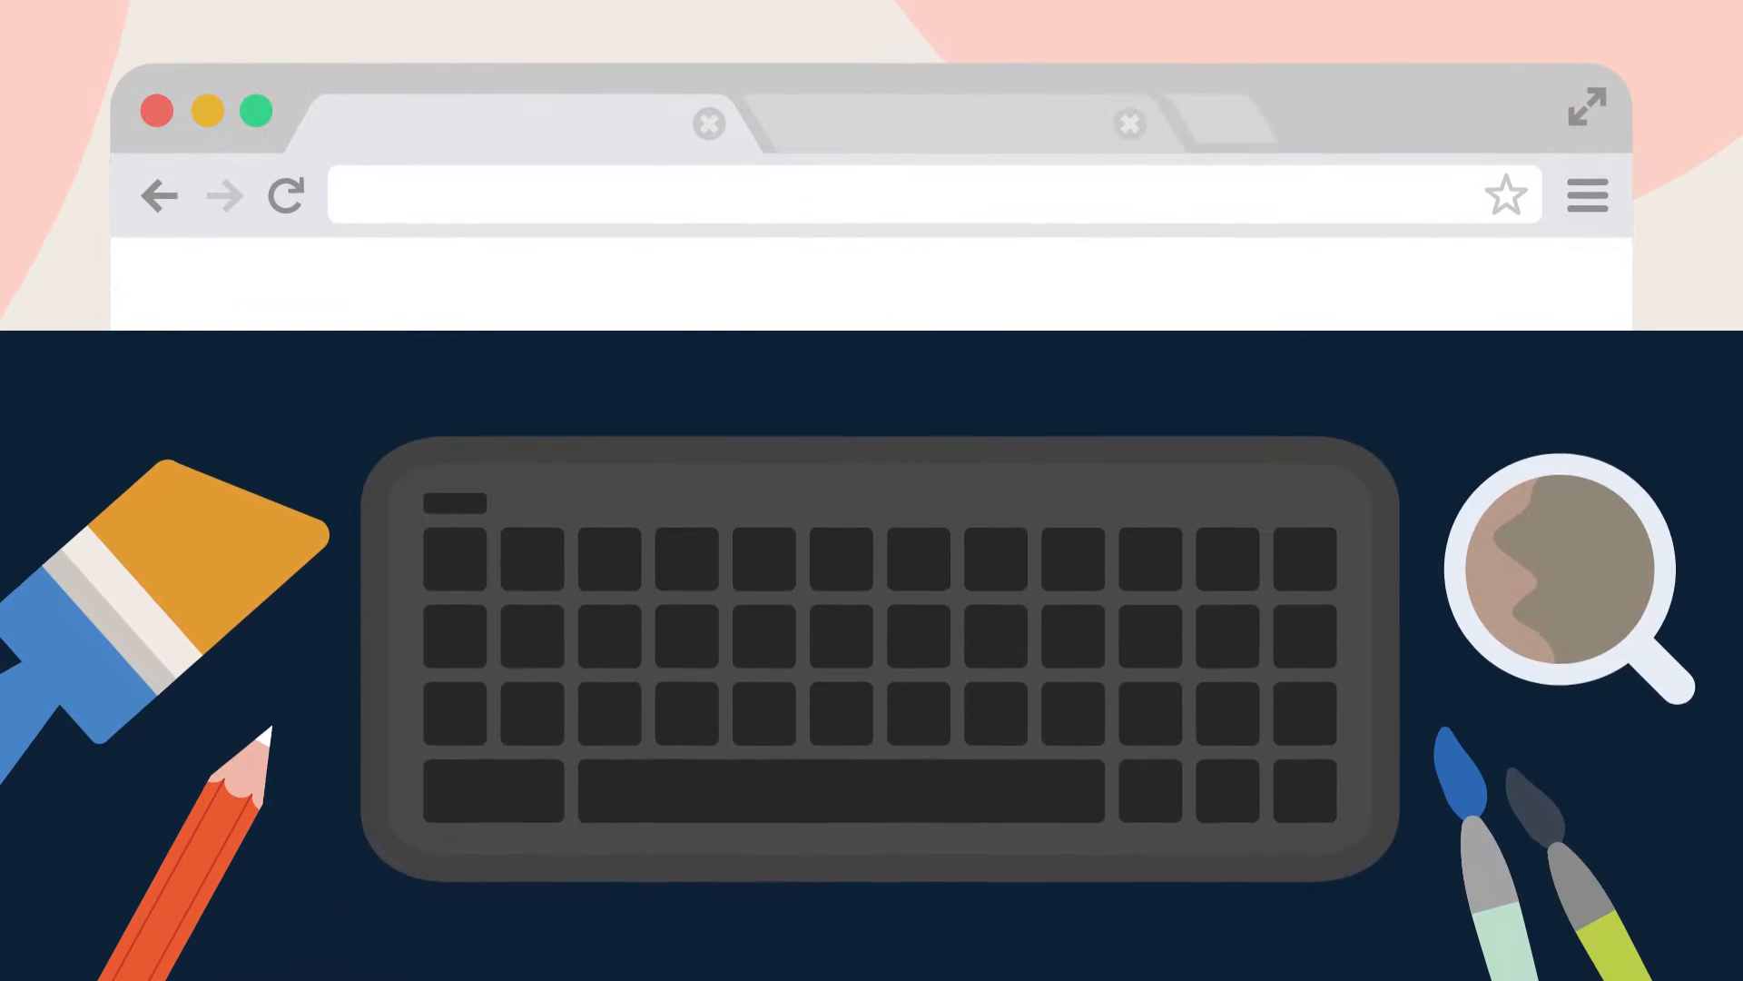
Enter linkedin.com/campaignmanager in the browser address bar.
text(https://www.linkedin.com/campaignmanager)
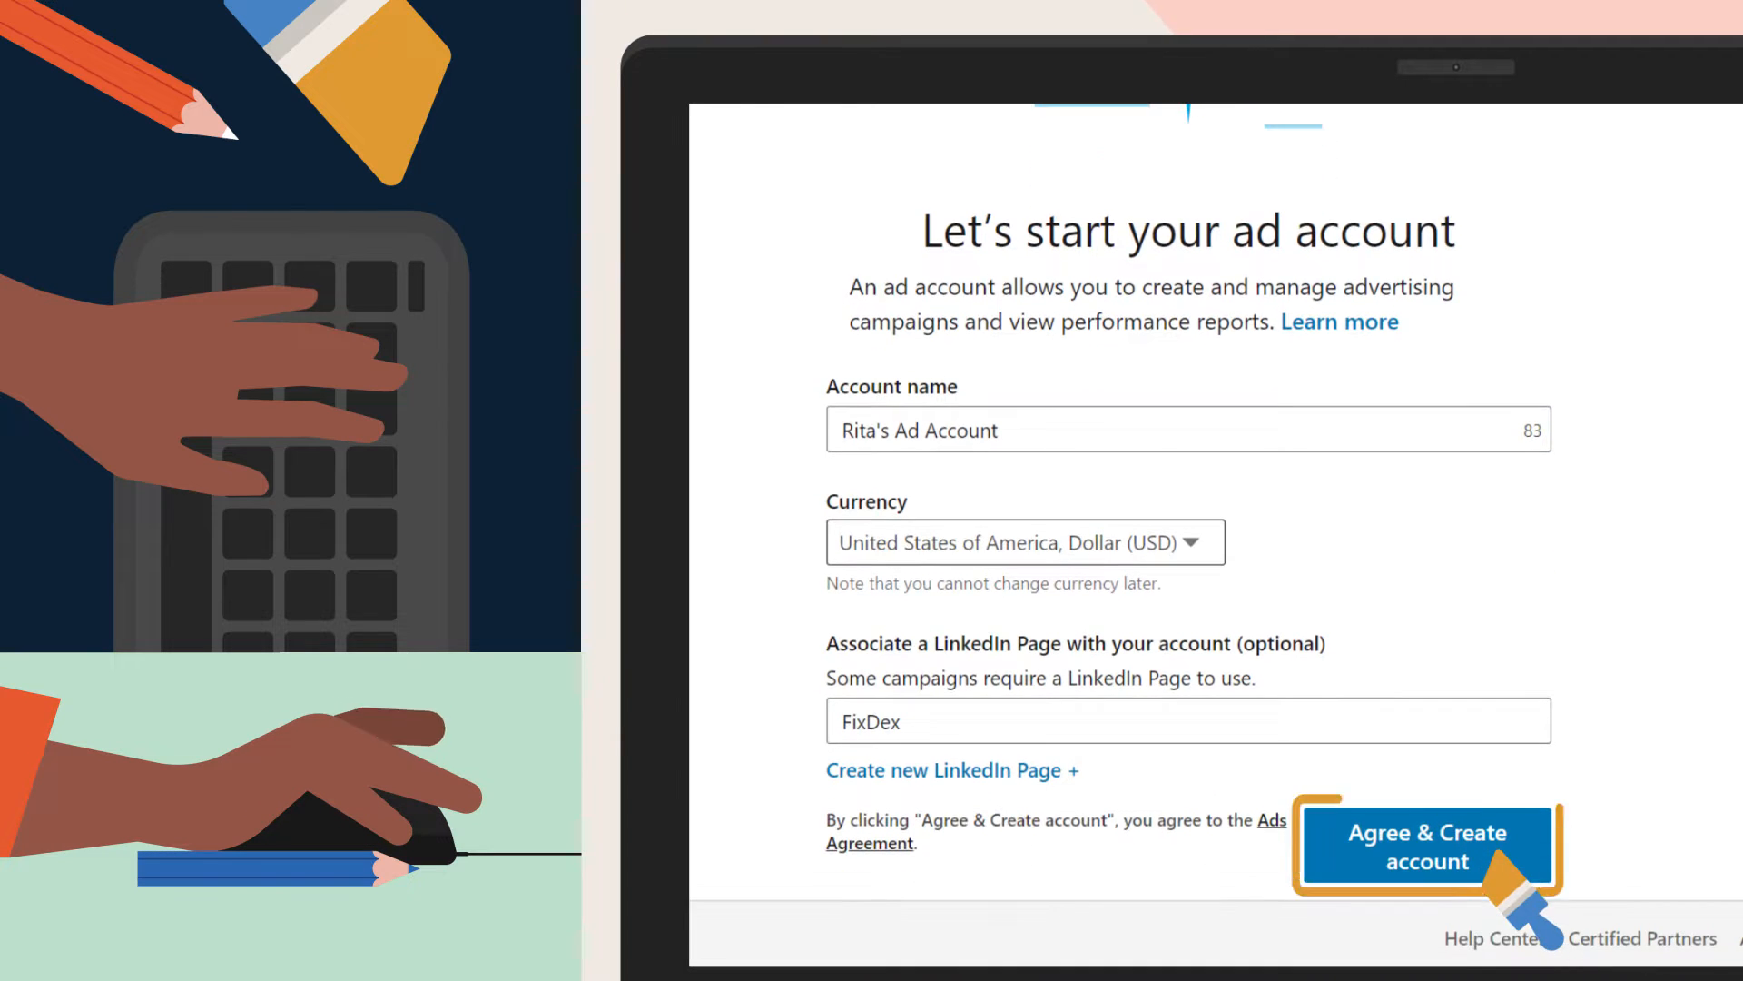
Agree to the terms and create the USD ad account linked to the FixDex Page.
click(1428, 845)
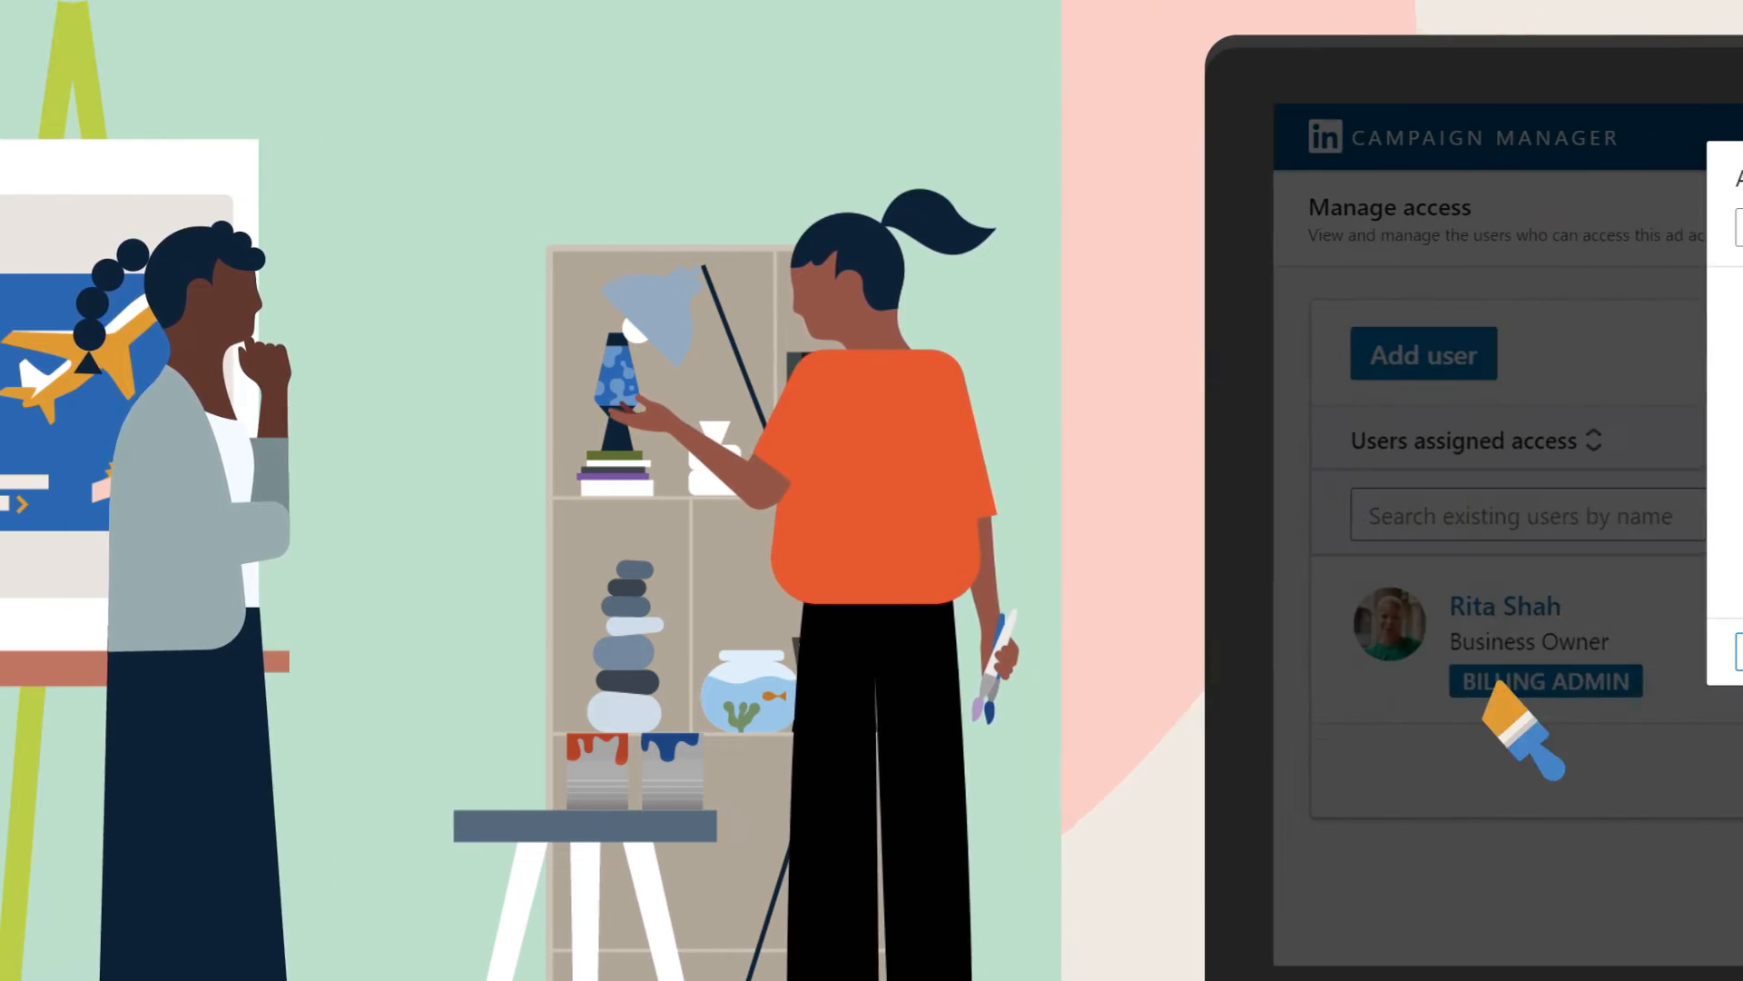
Open role settings for the account's user beside the User Roles help panel.
click(1019, 315)
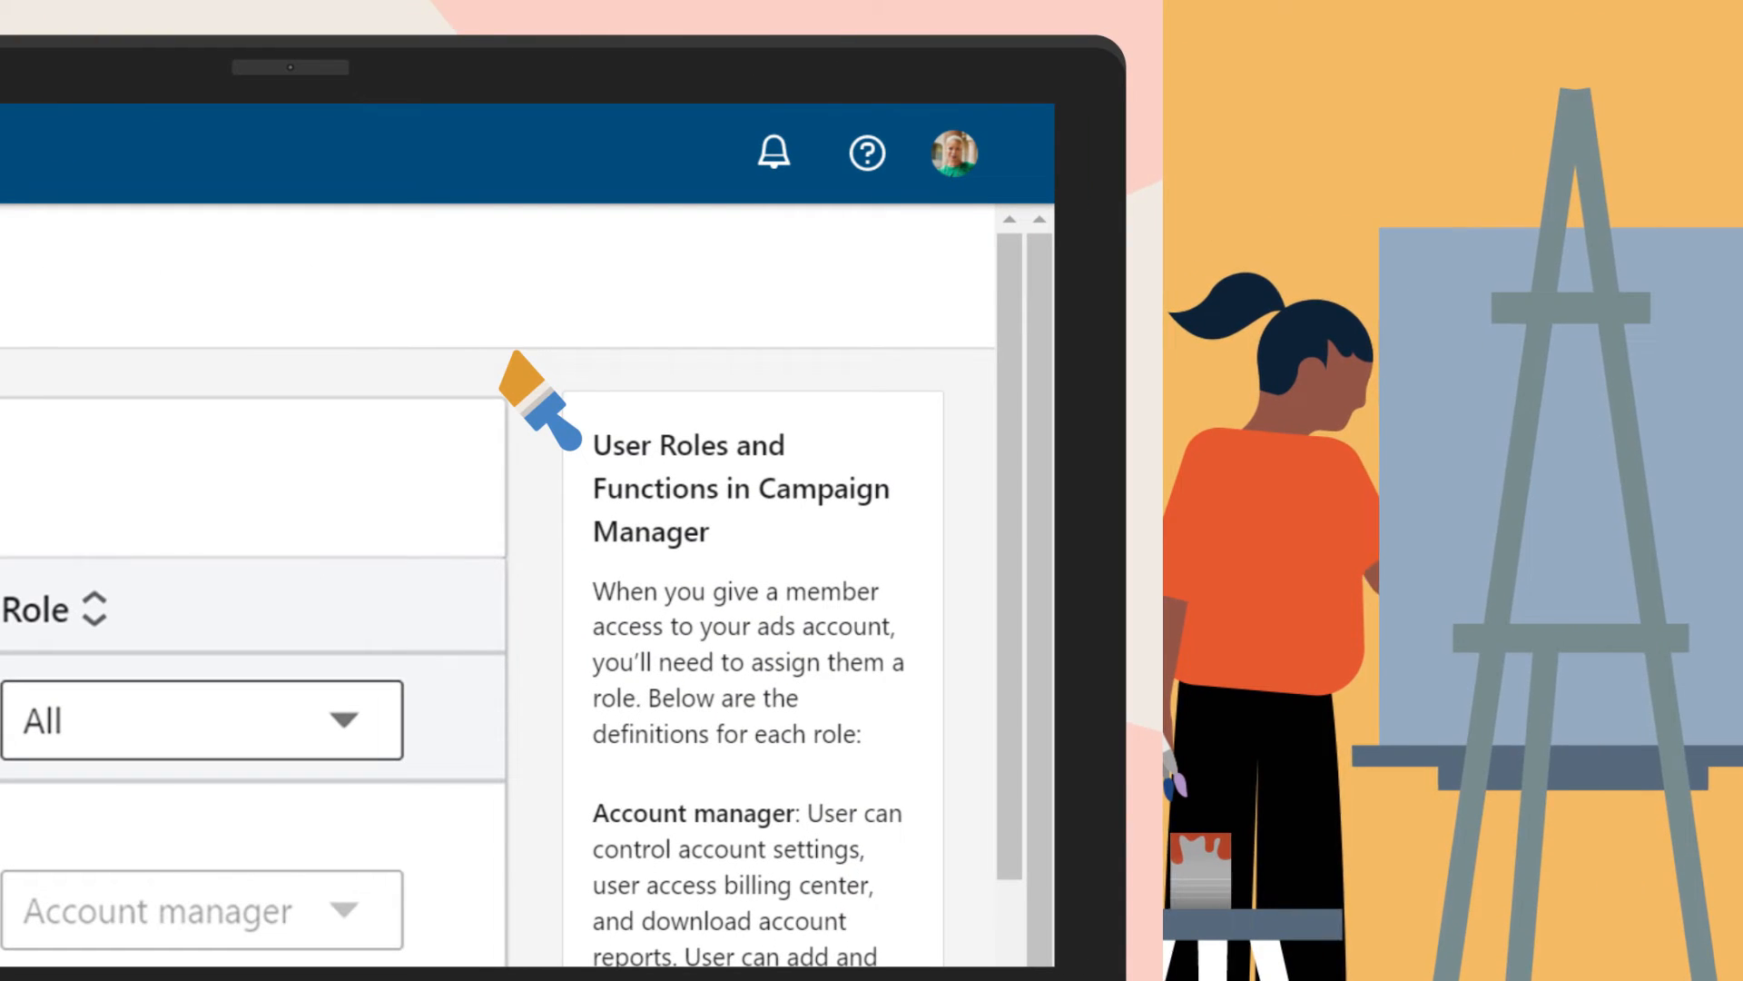
Open Manage Email Preferences from the profile menu and scroll through Global settings notifications.
click(952, 154)
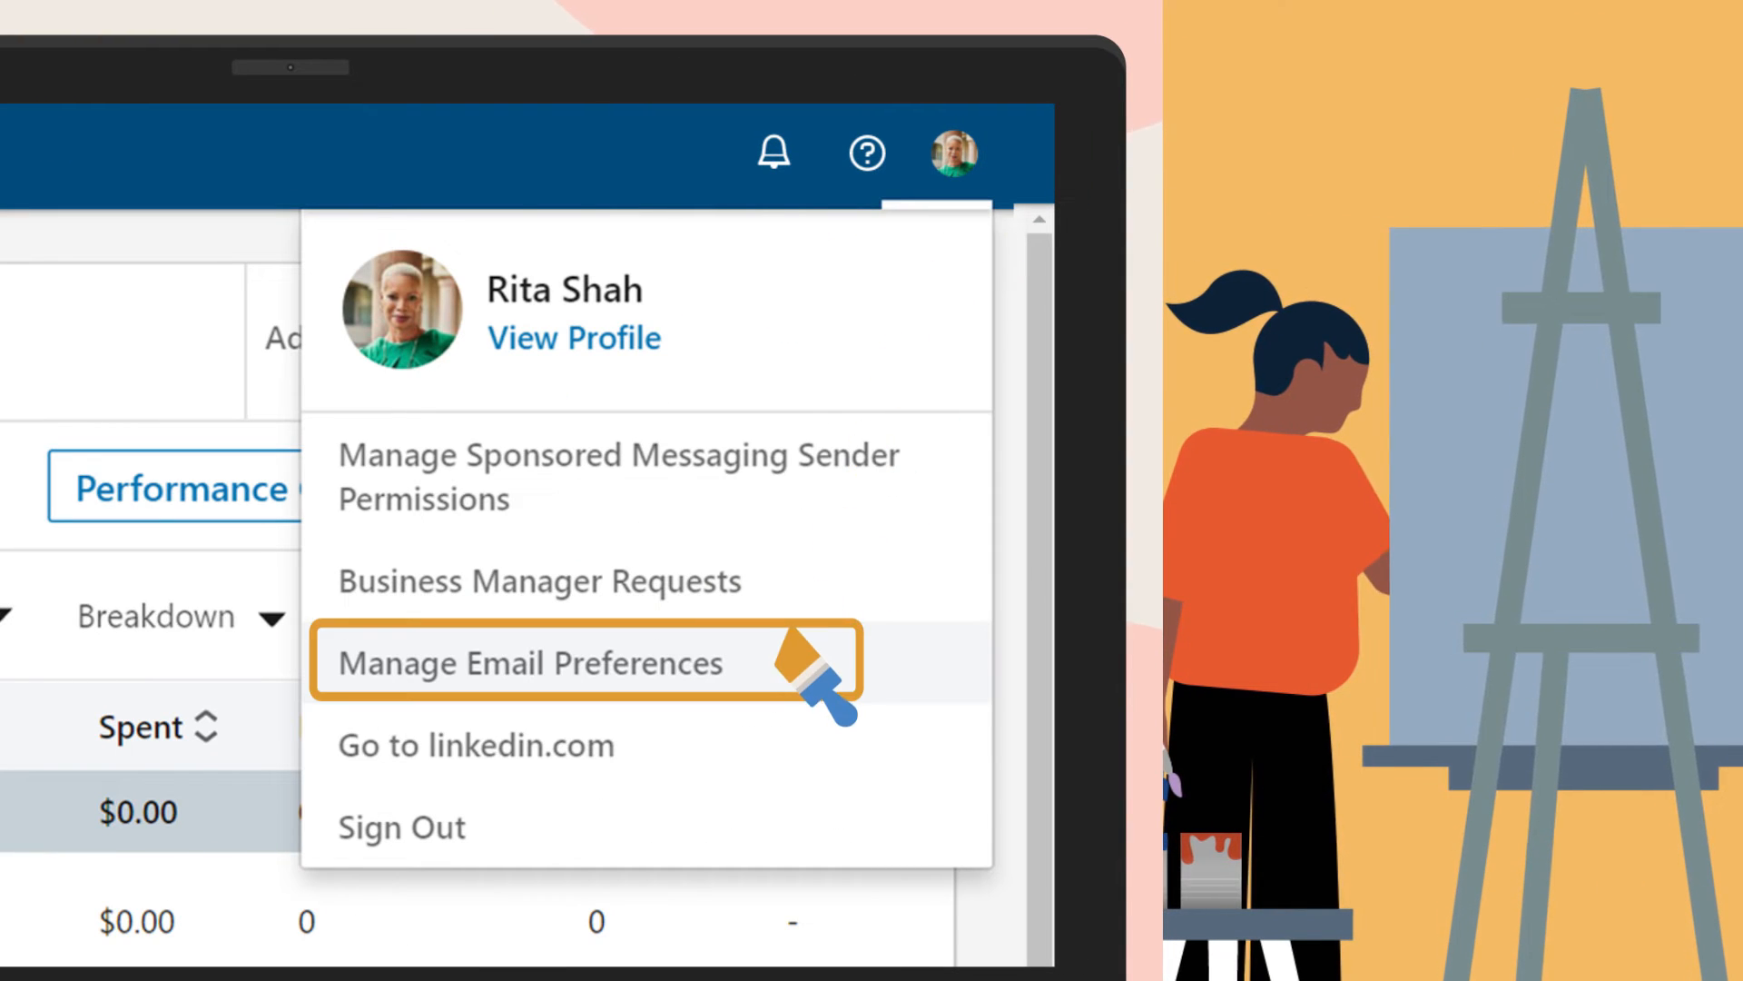
click(530, 663)
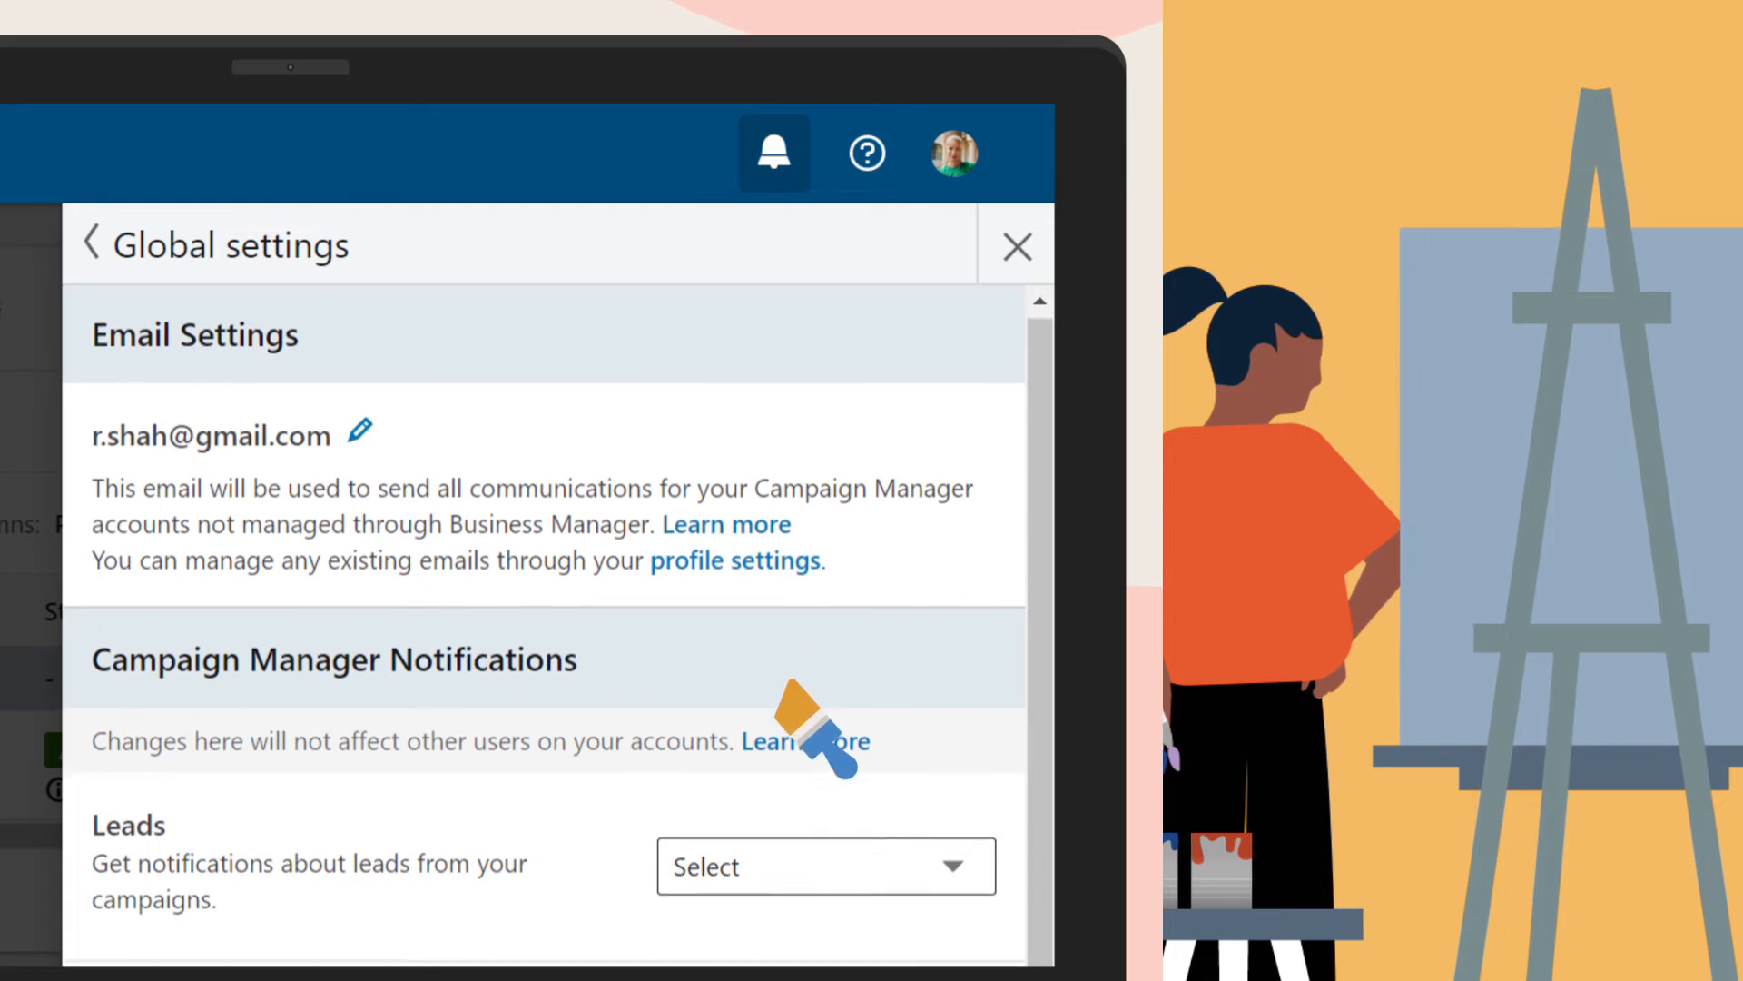
scroll(down, 3)
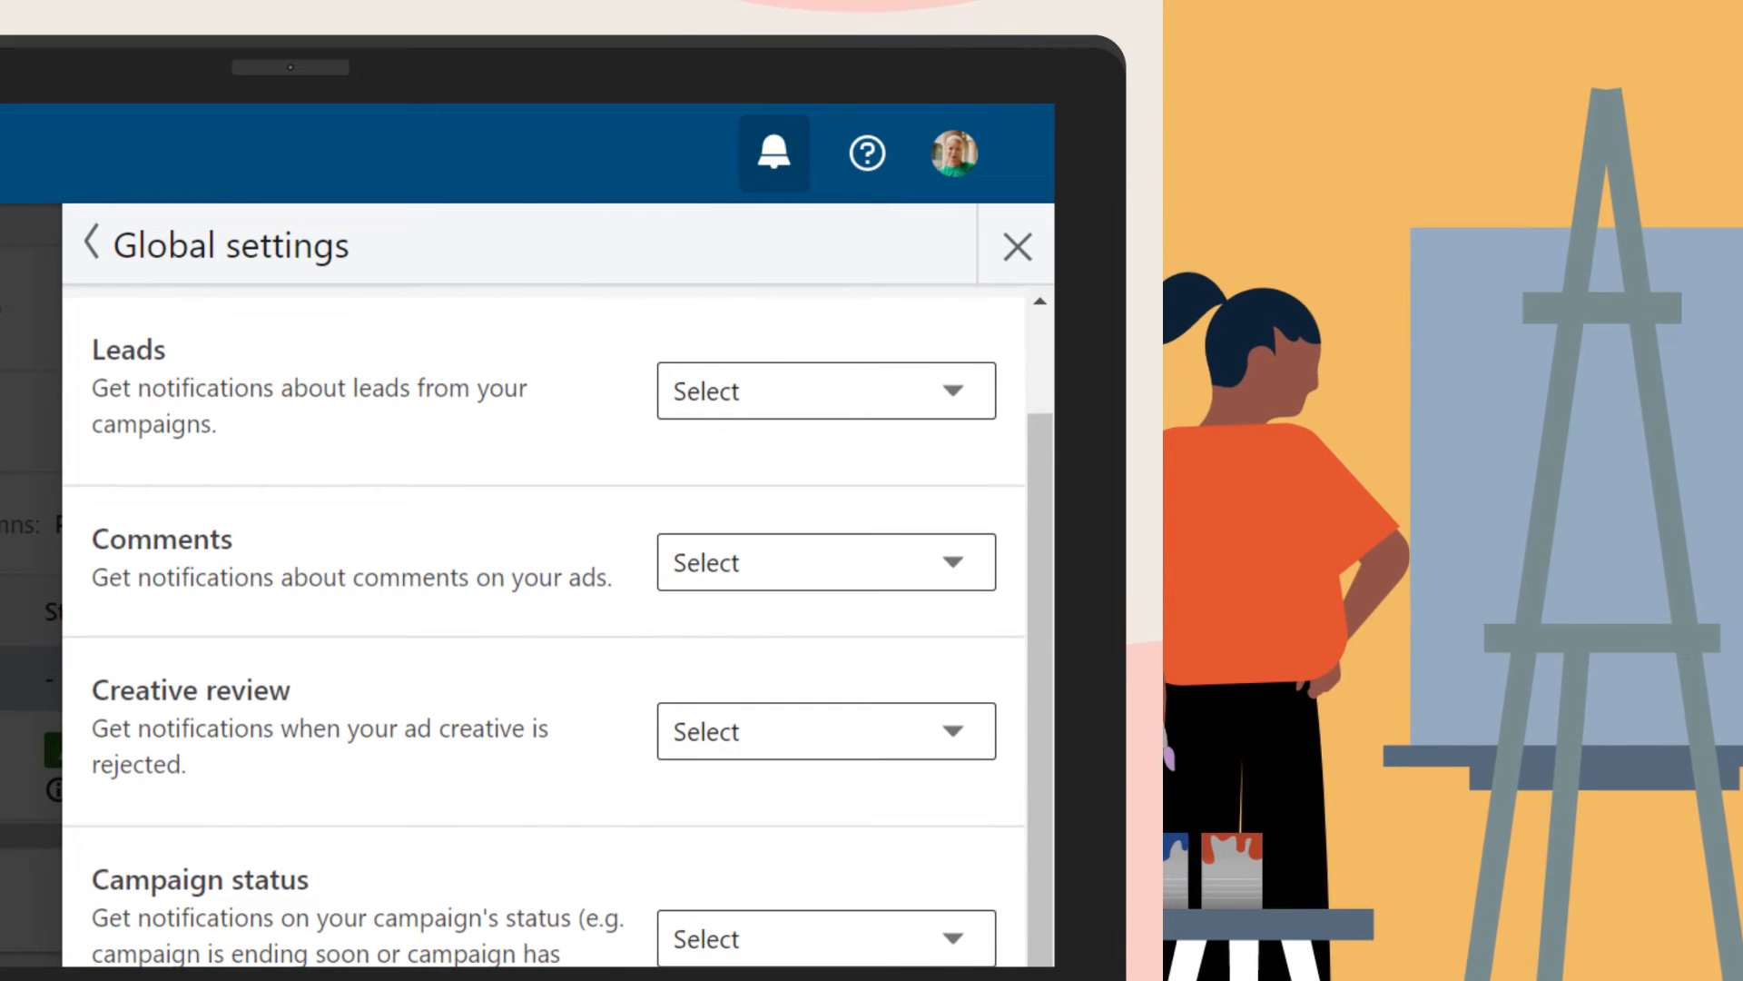
scroll(down, 3)
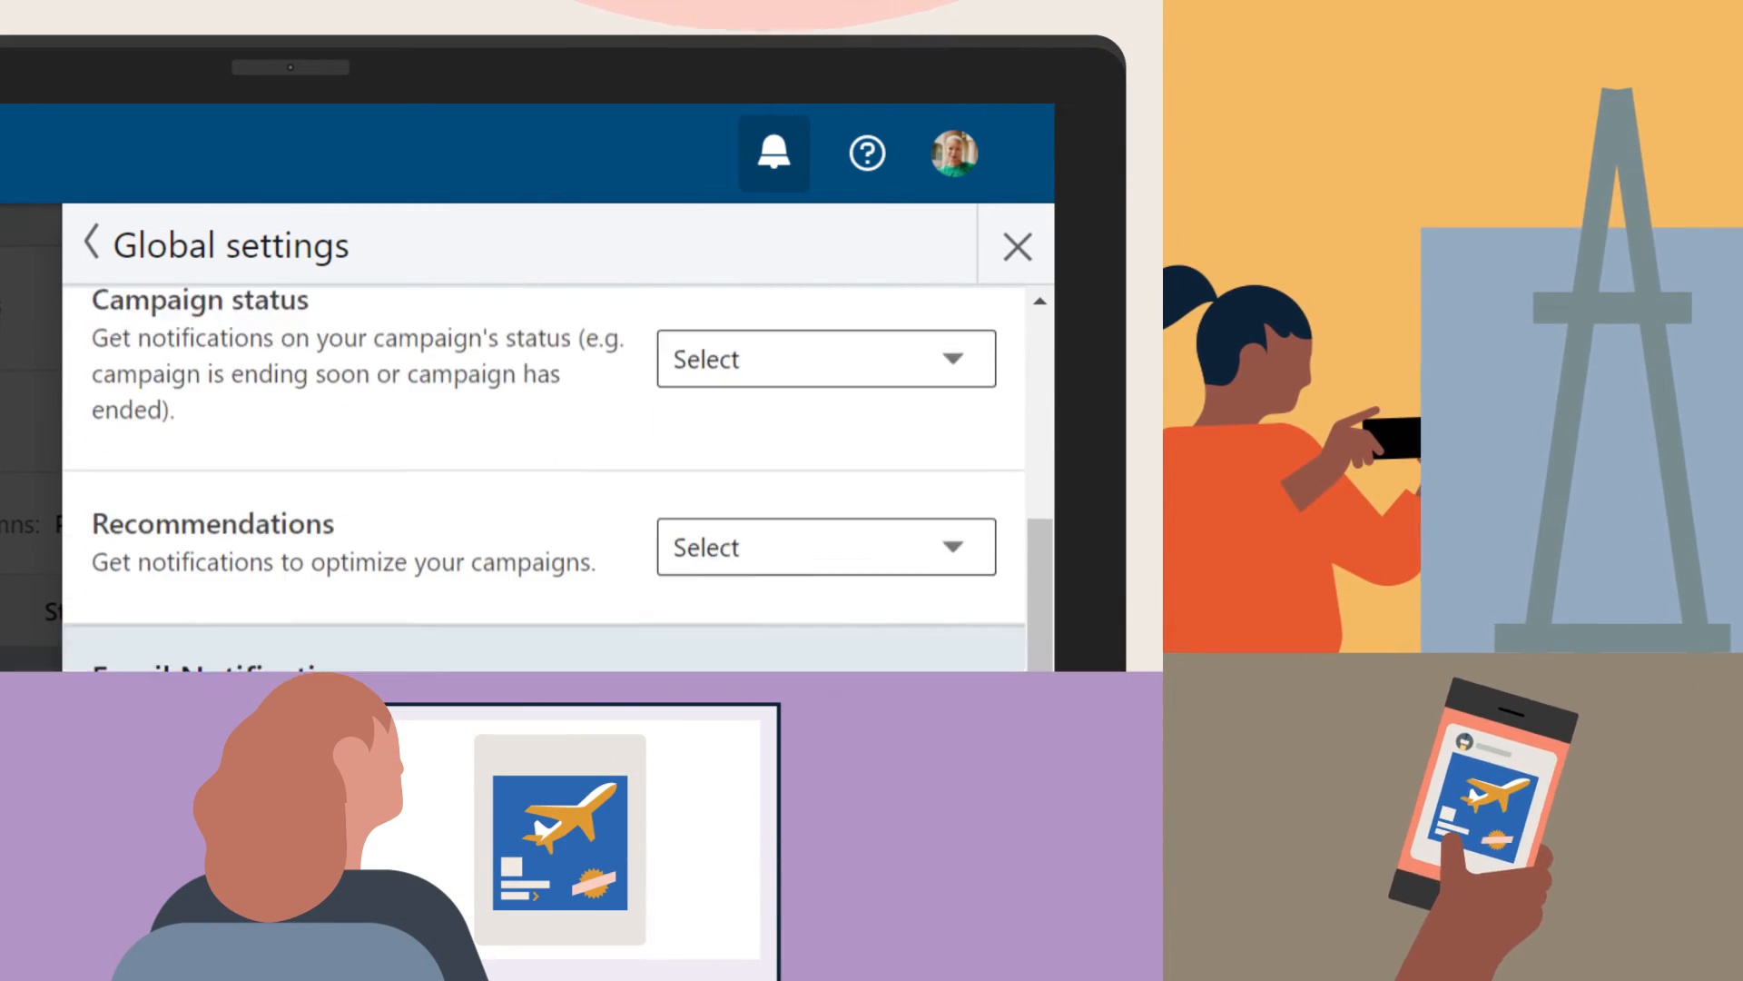
scroll(down, 3)
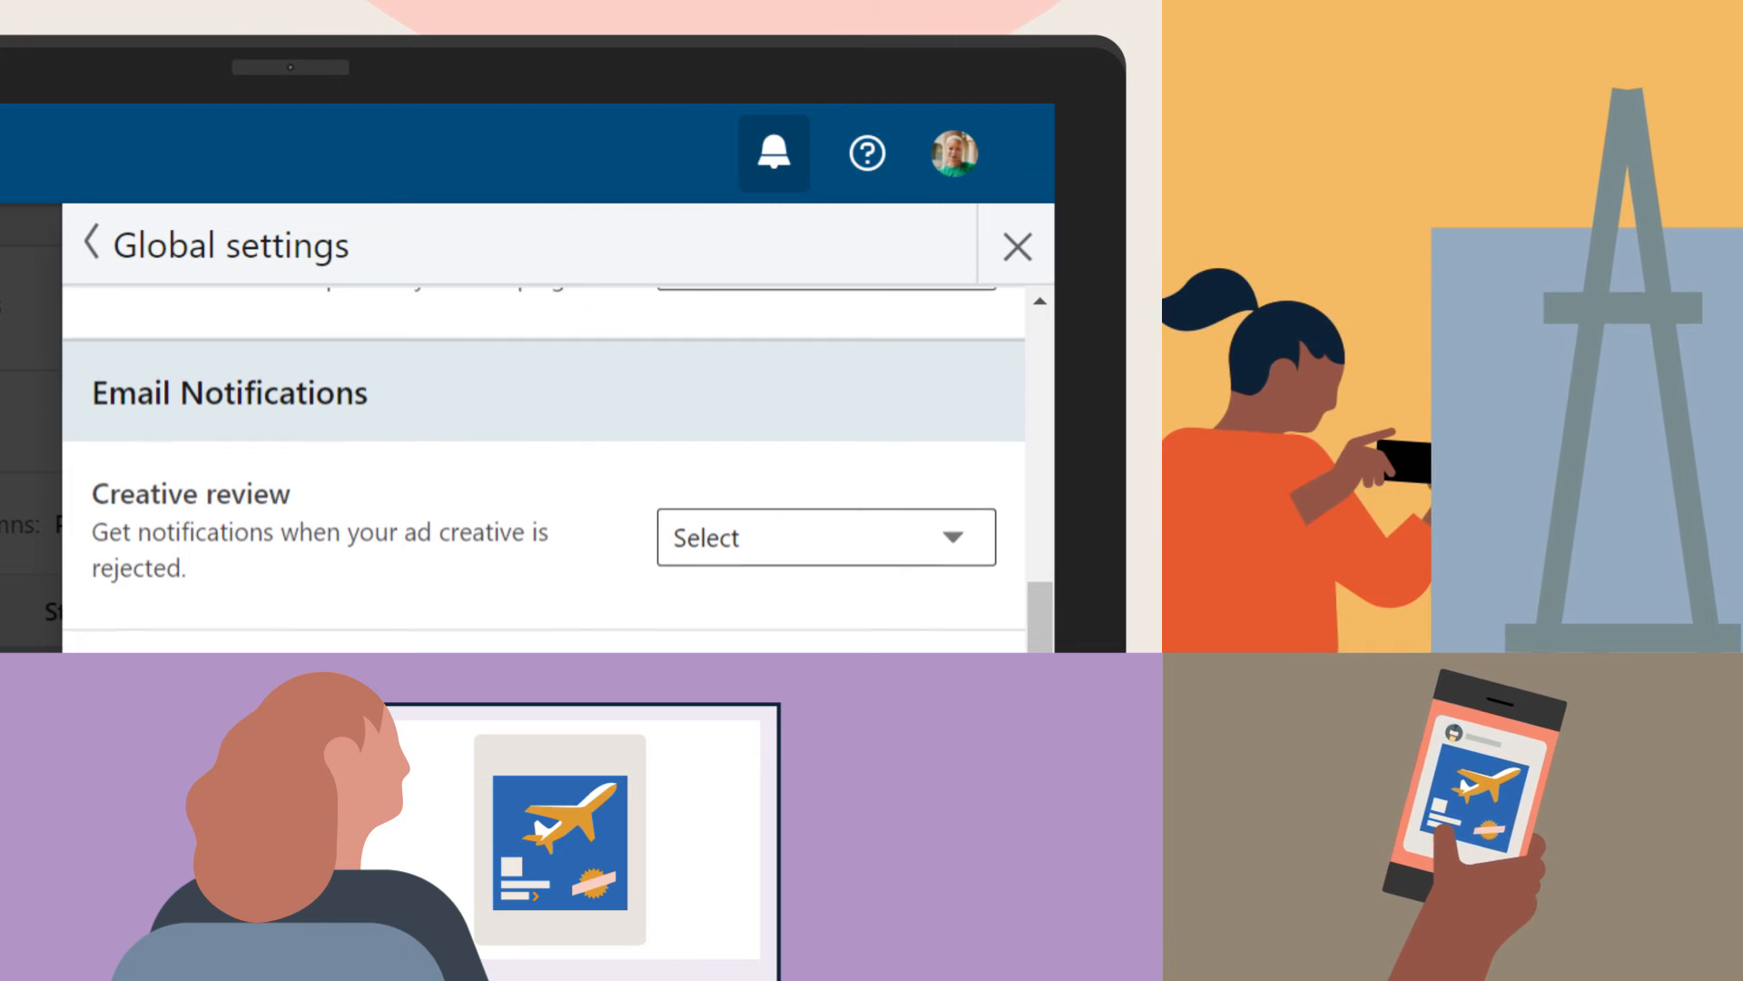
scroll(down, 3)
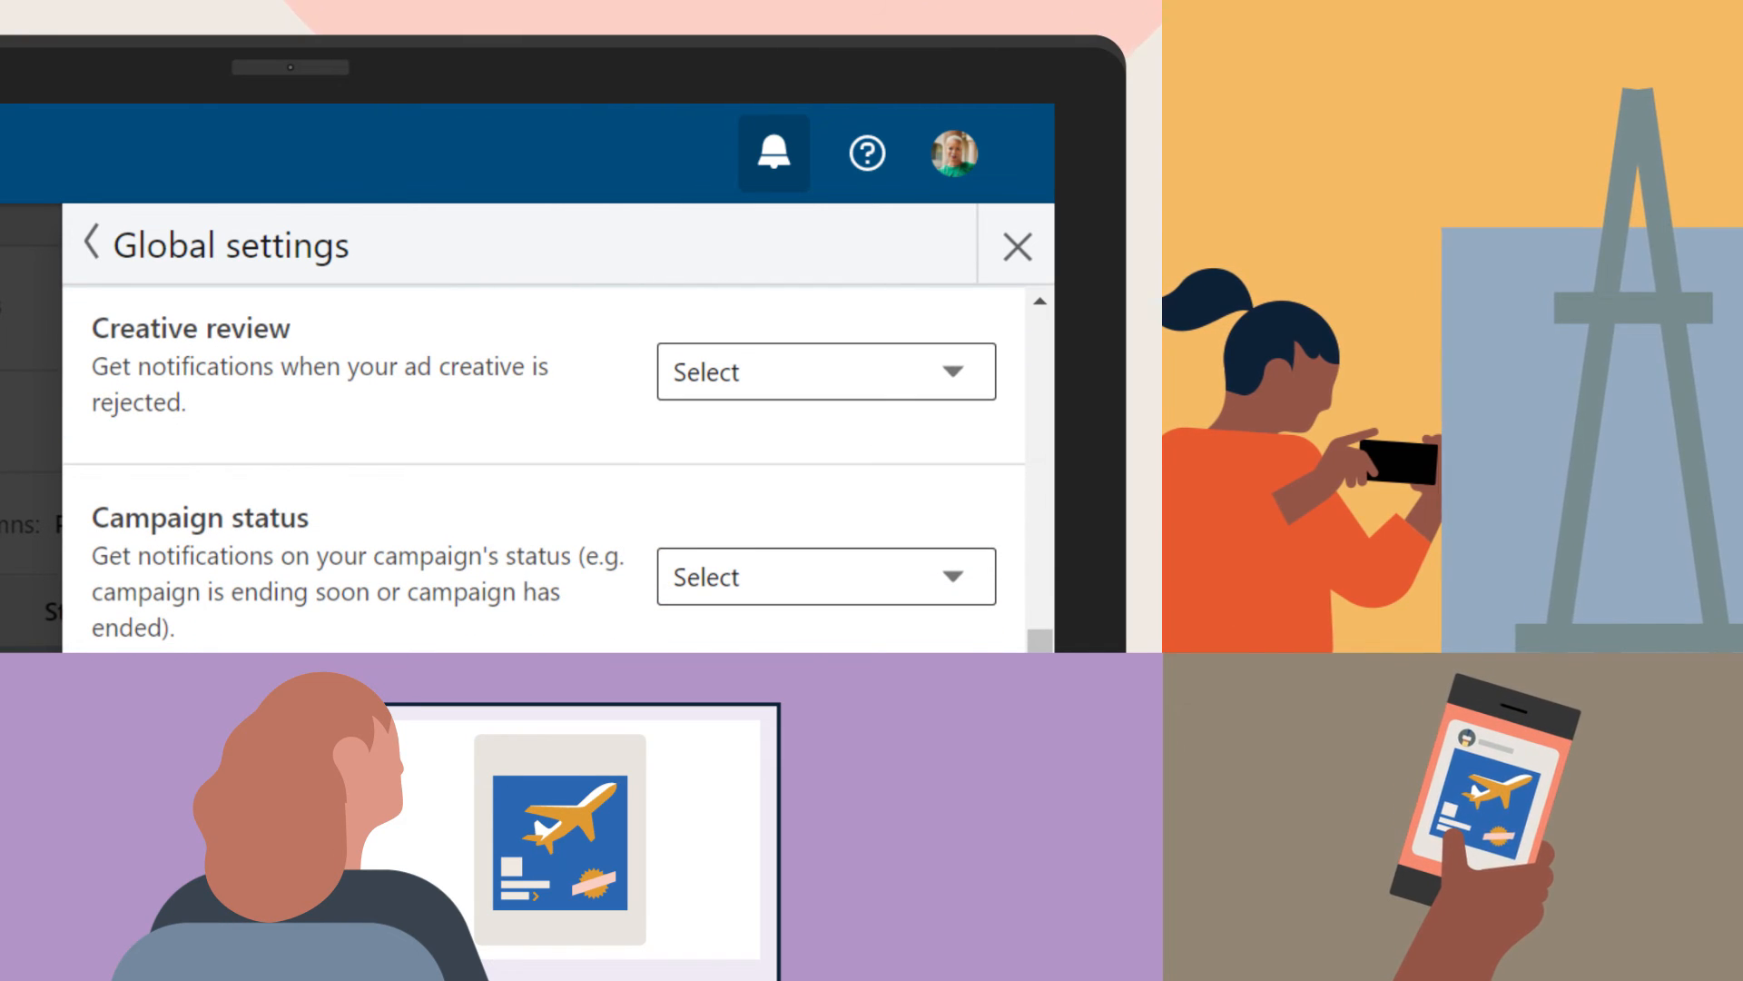